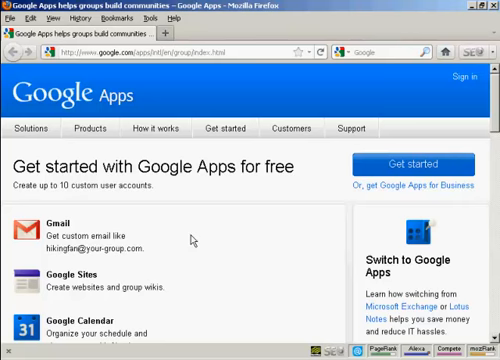
pyautogui.moveTo(190, 240)
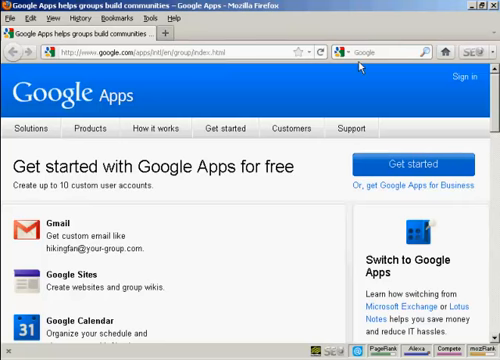
pyautogui.moveTo(224, 244)
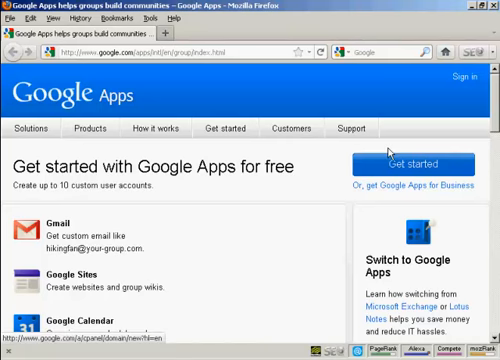
# Step: Start the free Google Apps sign-up and submit samowen.info as the existing domain
pyautogui.click(420, 164)
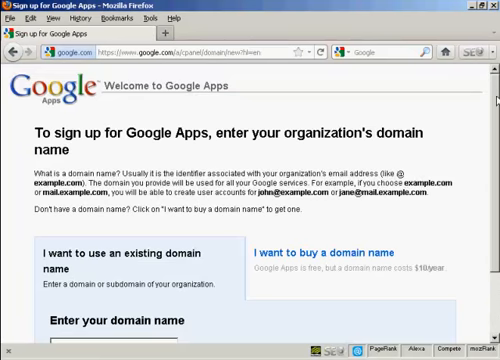
pyautogui.scroll(-3)
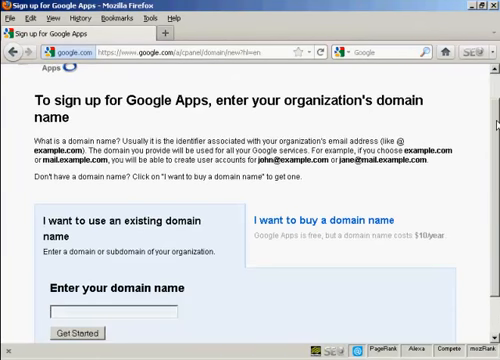
pyautogui.scroll(-3)
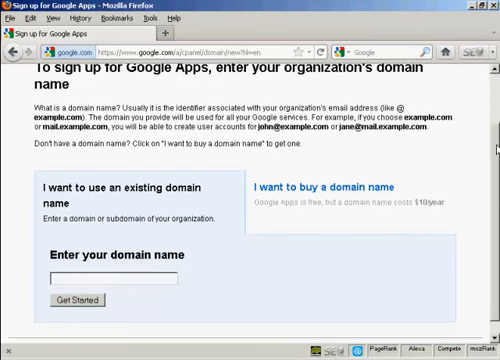
pyautogui.scroll(-3)
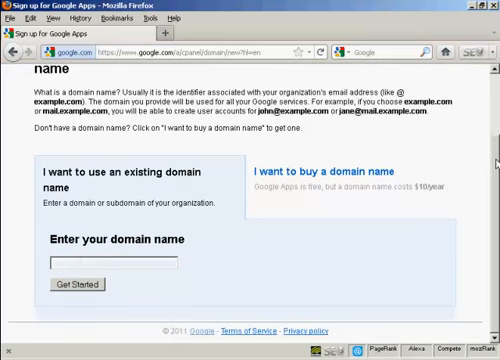
pyautogui.moveTo(312, 140)
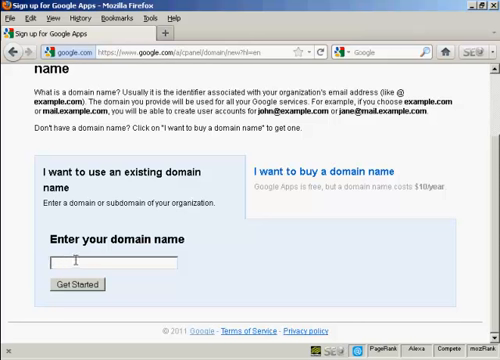
pyautogui.write('samowen')
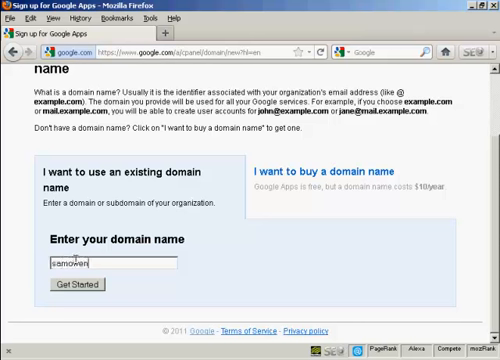
pyautogui.write('.info')
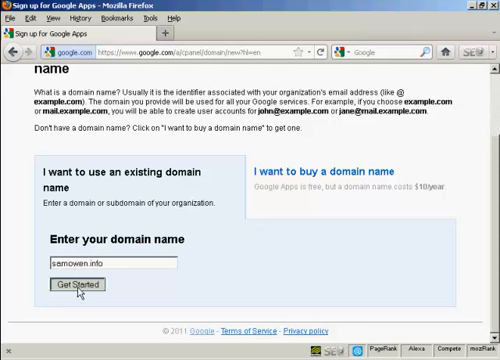
pyautogui.click(72, 284)
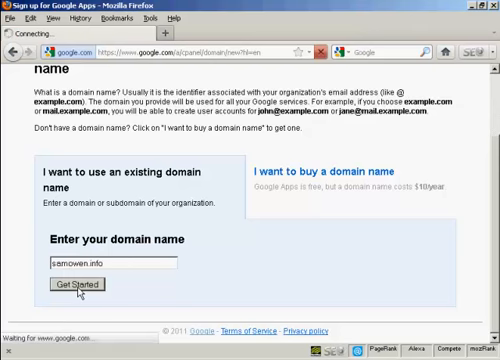
pyautogui.click(74, 284)
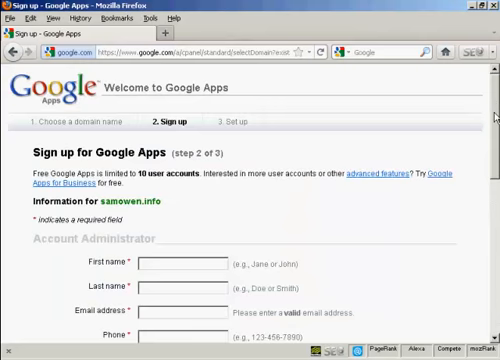
pyautogui.scroll(-3)
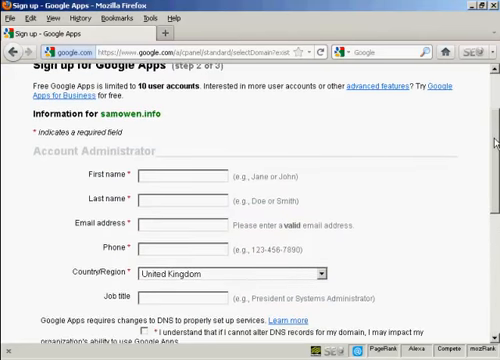
pyautogui.scroll(-3)
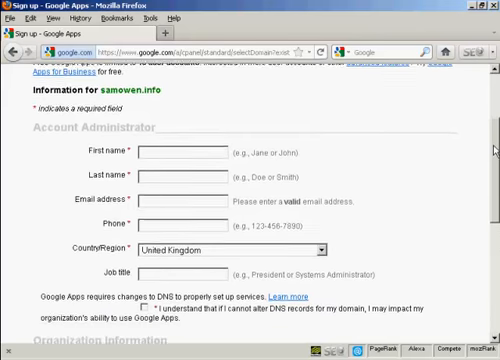
pyautogui.scroll(-3)
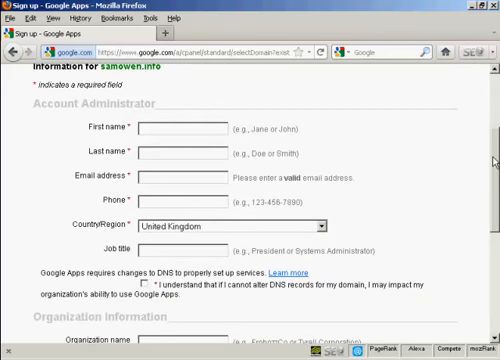
pyautogui.moveTo(344, 144)
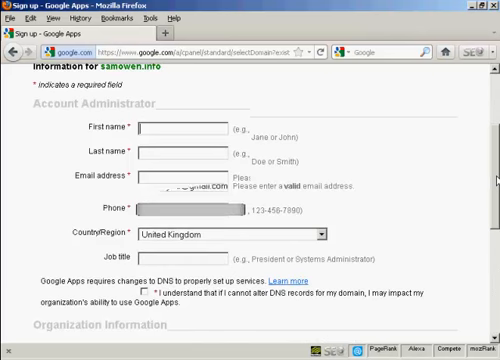
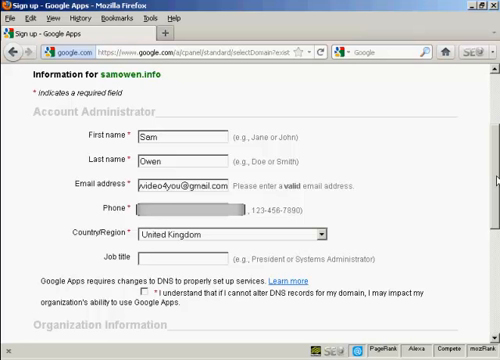
pyautogui.moveTo(108, 296)
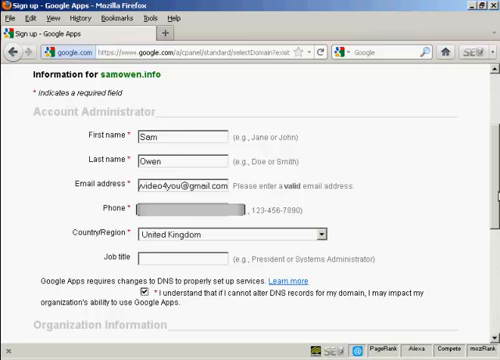
# Step: Fill in Sam Owen as the organization name in the Organization Information section
pyautogui.scroll(-3)
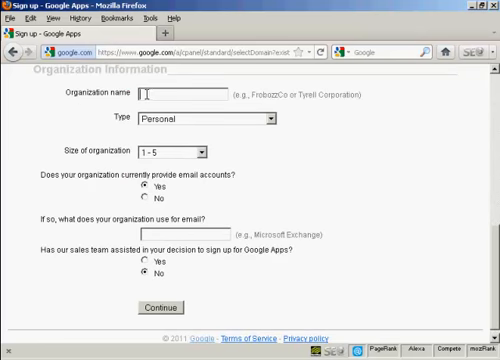
pyautogui.write('Sam')
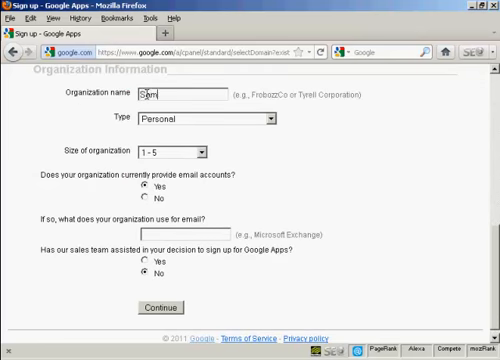
pyautogui.write('Owen')
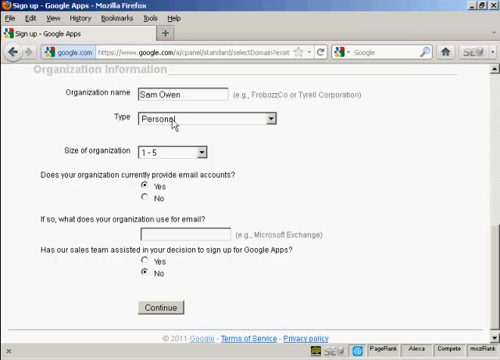
pyautogui.moveTo(204, 158)
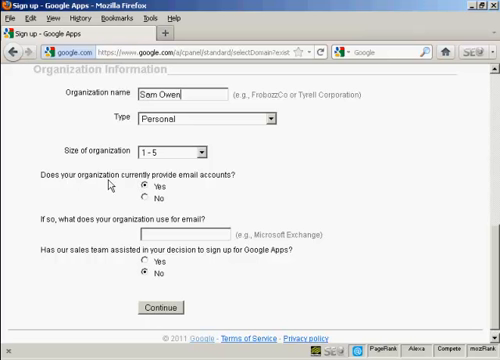
pyautogui.moveTo(148, 192)
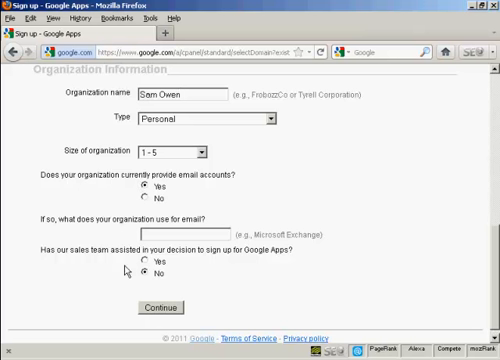
pyautogui.moveTo(244, 260)
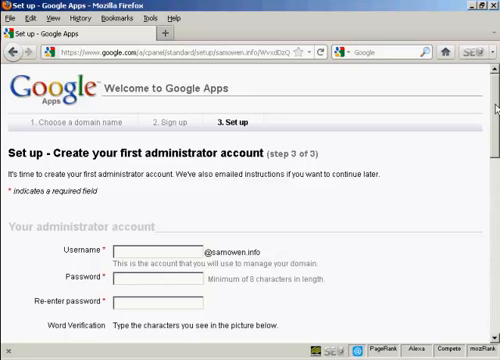
# Step: Enter administrator username sam with a password and the word verification
pyautogui.scroll(-3)
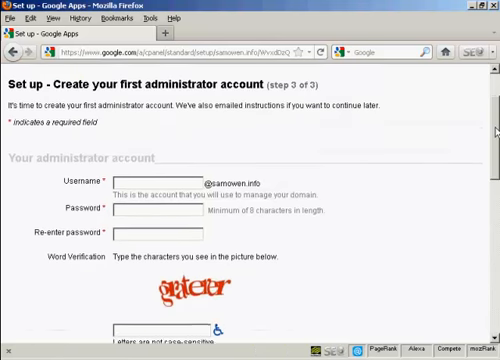
pyautogui.scroll(-3)
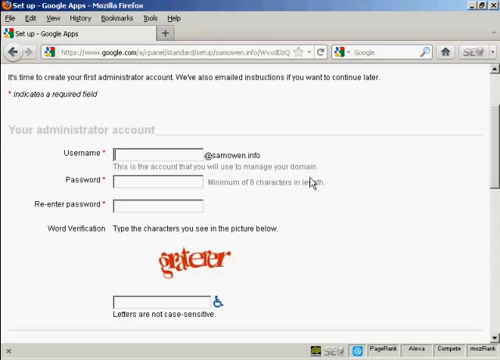
pyautogui.moveTo(312, 184)
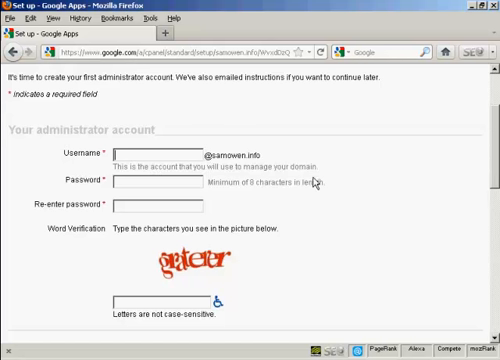
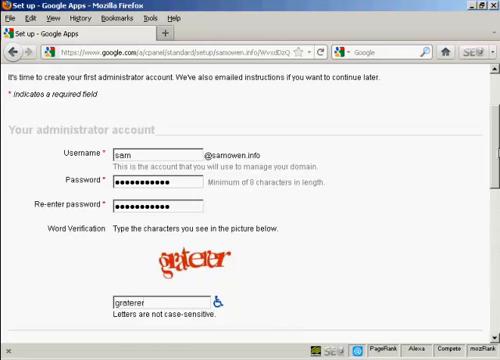
pyautogui.scroll(-3)
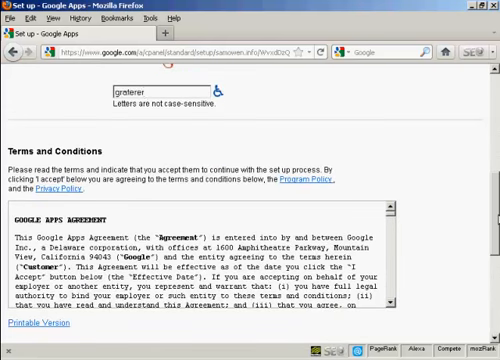
# Step: Scroll through the Google Apps Agreement terms and conditions to review them
pyautogui.scroll(-3)
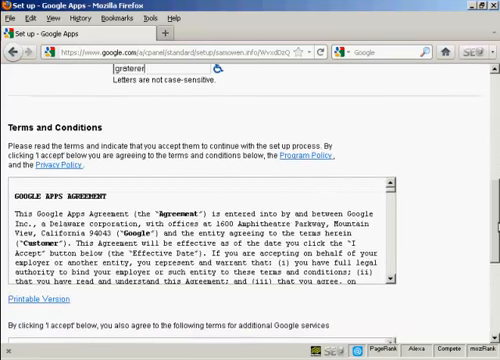
pyautogui.scroll(-3)
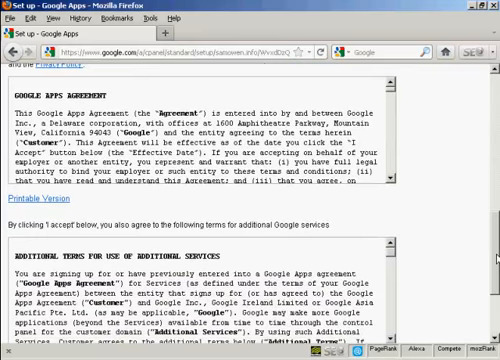
pyautogui.scroll(-3)
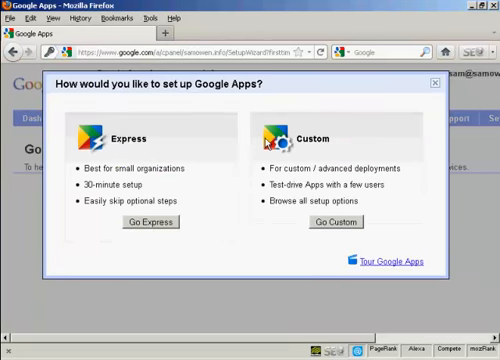
pyautogui.moveTo(110, 136)
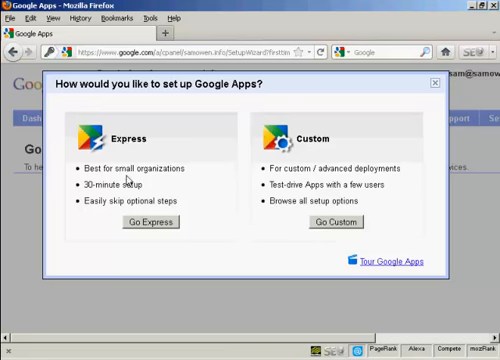
pyautogui.moveTo(212, 228)
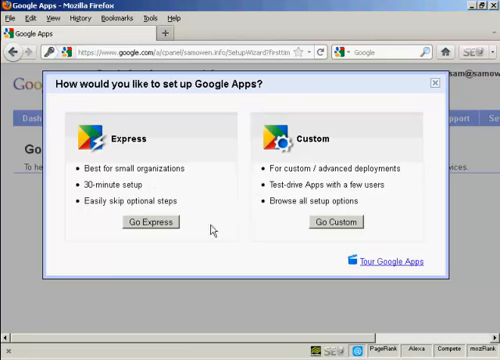
pyautogui.moveTo(308, 238)
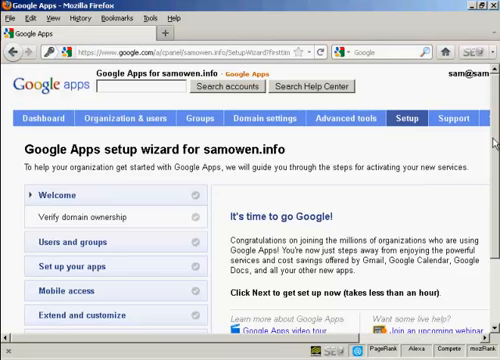
# Step: Scroll through the setup wizard Welcome page toward the domain verification step
pyautogui.scroll(-3)
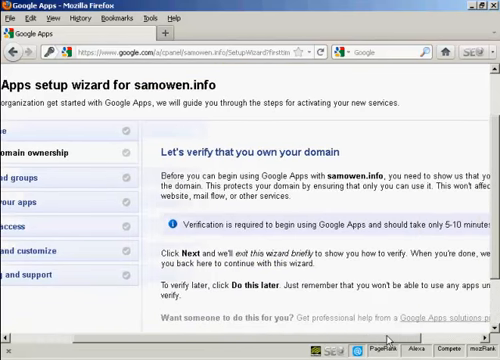
pyautogui.hscroll(3)
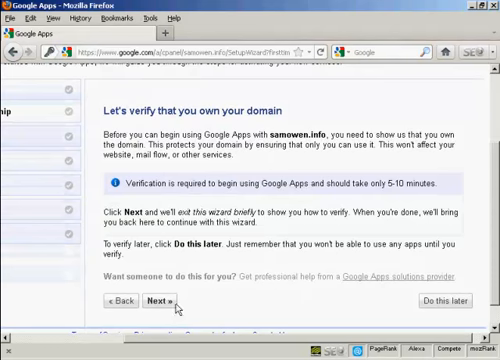
# Step: Verify ownership of samowen.info with the google-site-verification meta tag until Verification successful shows
pyautogui.click(162, 300)
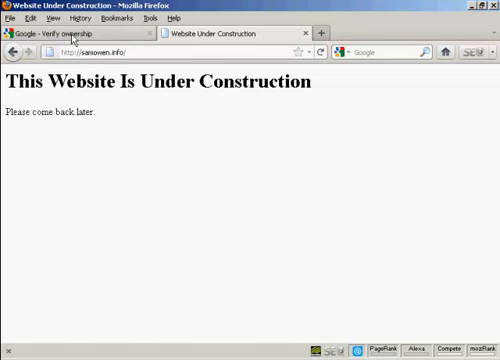
pyautogui.click(60, 32)
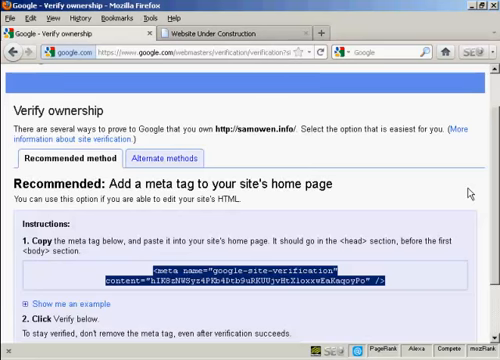
pyautogui.scroll(-3)
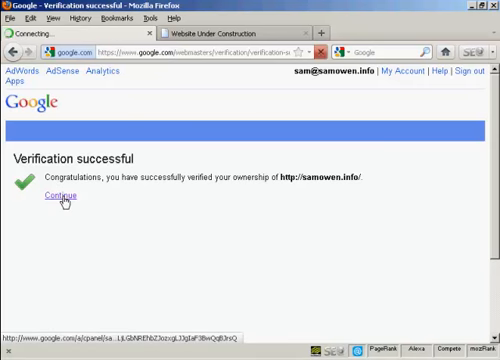
# Step: Continue to the setup wizard's Users and groups step for samowen.info
pyautogui.click(36, 198)
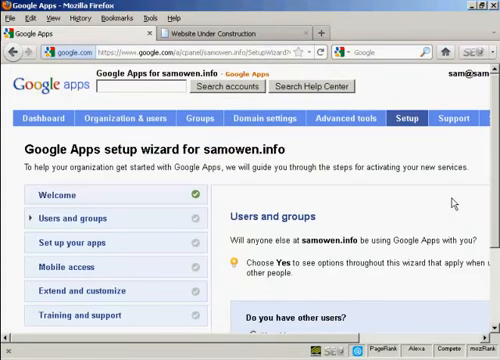
pyautogui.scroll(-3)
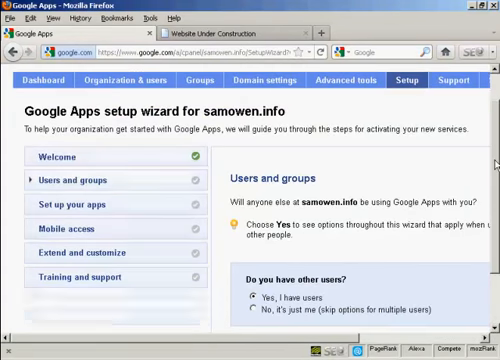
pyautogui.scroll(-3)
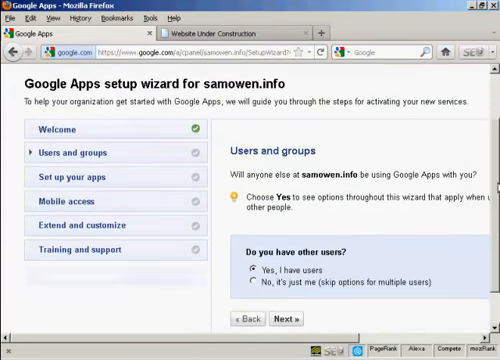
pyautogui.scroll(-3)
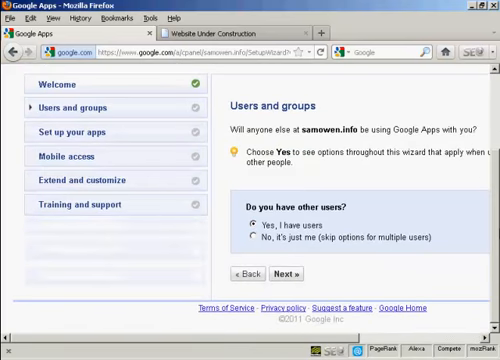
pyautogui.moveTo(362, 142)
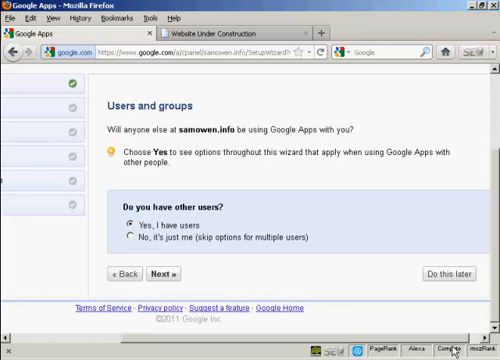
pyautogui.moveTo(288, 148)
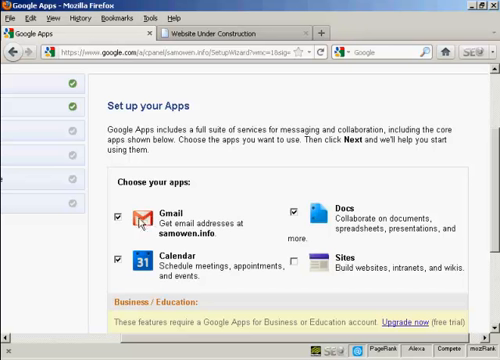
pyautogui.moveTo(322, 224)
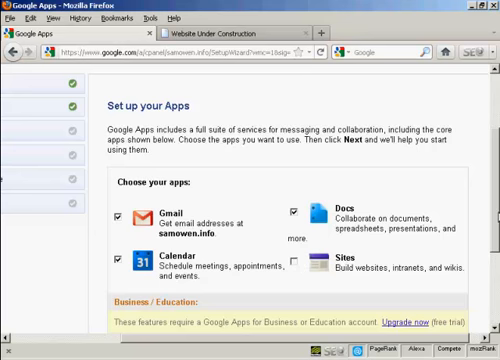
# Step: Choose Gmail, Calendar, Docs and Sites on Set up your Apps and move on to Gmail setup
pyautogui.scroll(-3)
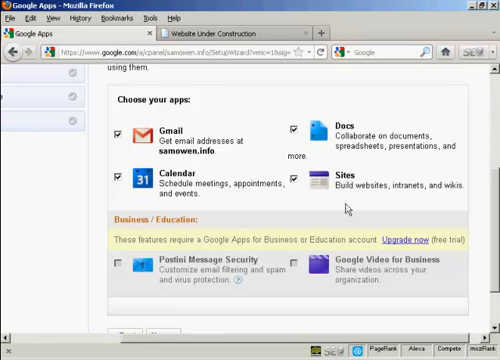
pyautogui.scroll(-3)
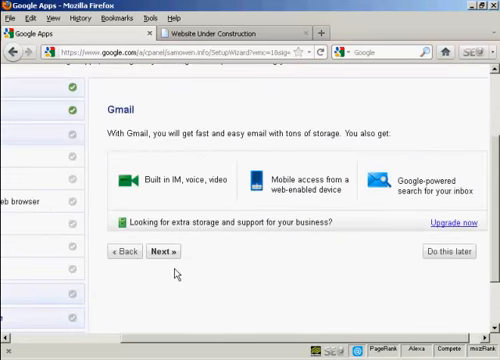
pyautogui.moveTo(232, 272)
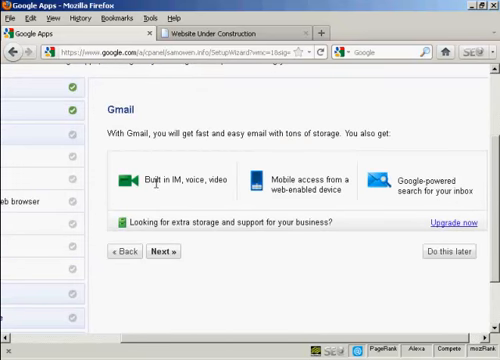
pyautogui.moveTo(344, 200)
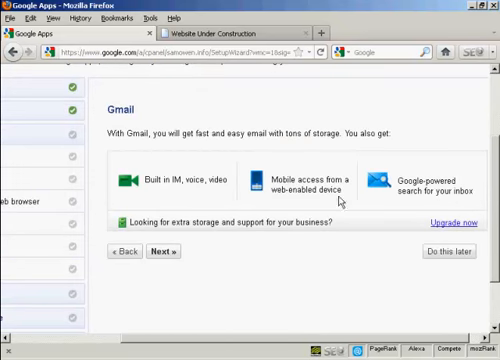
pyautogui.moveTo(344, 200)
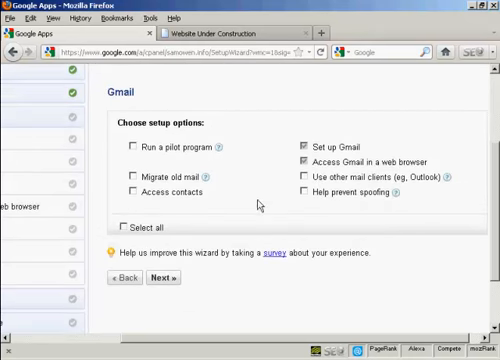
pyautogui.moveTo(260, 198)
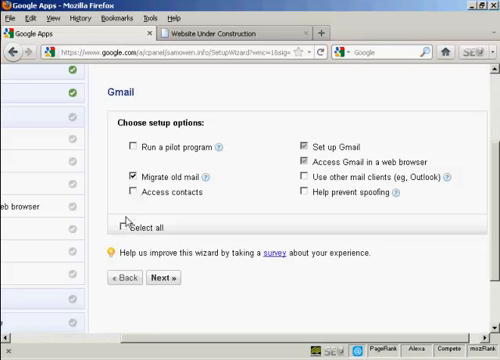
# Step: Select the Gmail tasks for old mail migration, contacts and spoofing prevention and continue to mailflow
pyautogui.click(132, 192)
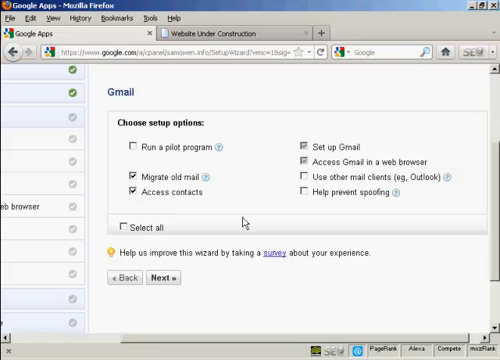
pyautogui.moveTo(318, 216)
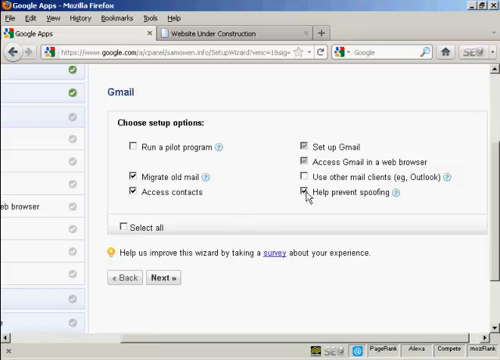
pyautogui.click(300, 192)
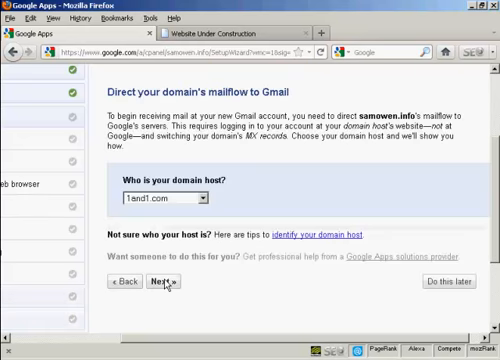
pyautogui.moveTo(202, 196)
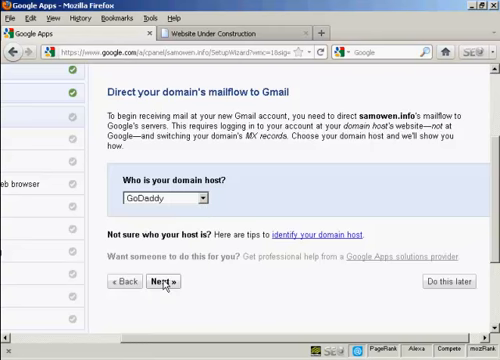
# Step: Continue with GoDaddy as the domain host to reach the MX record switching instructions
pyautogui.click(156, 284)
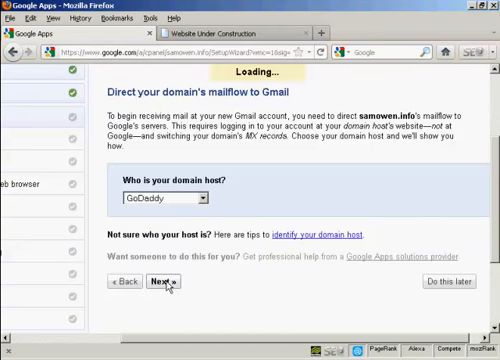
pyautogui.click(156, 284)
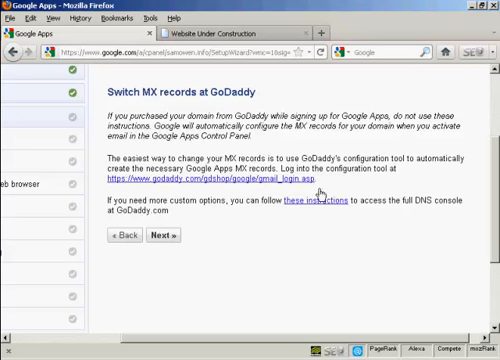
pyautogui.moveTo(304, 190)
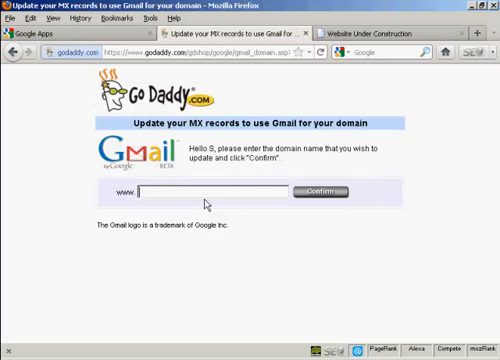
# Step: Enter samowen.info as the domain in GoDaddy's Gmail MX update tool
pyautogui.write('s')
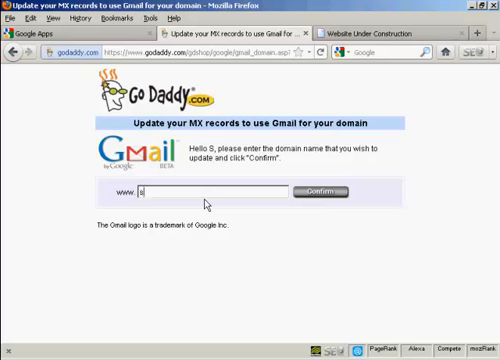
pyautogui.write('samowen.info')
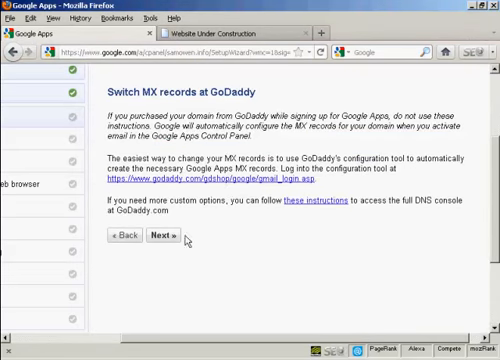
# Step: Advance past the GoDaddy MX instructions to the check-status-and-confirm step
pyautogui.click(160, 236)
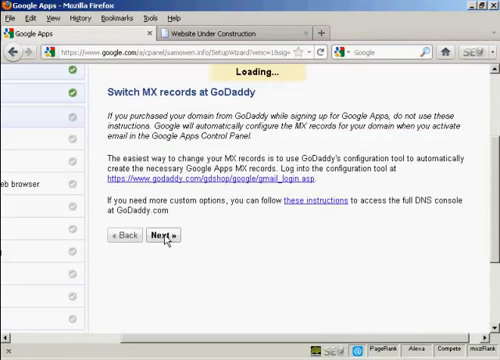
pyautogui.click(158, 236)
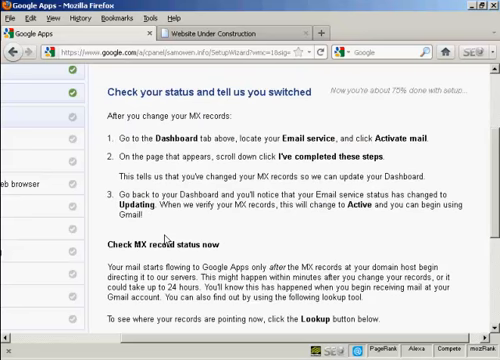
pyautogui.moveTo(228, 236)
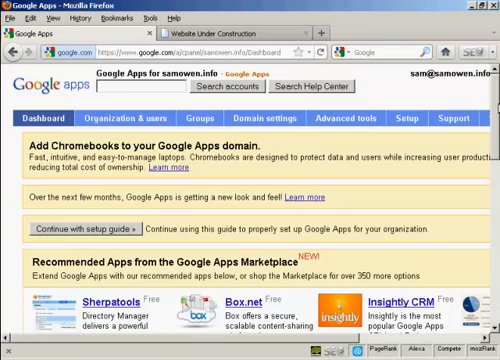
pyautogui.scroll(-3)
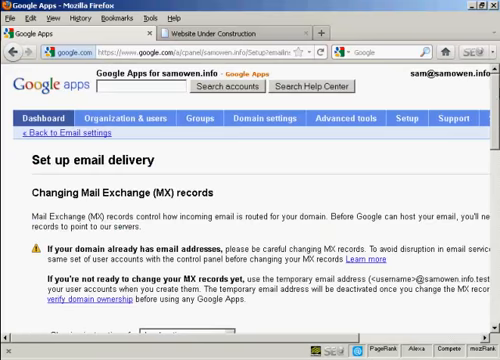
pyautogui.scroll(-3)
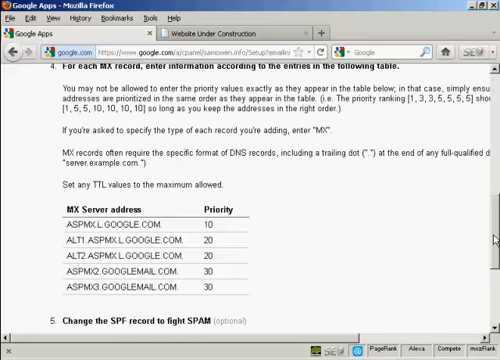
pyautogui.scroll(-3)
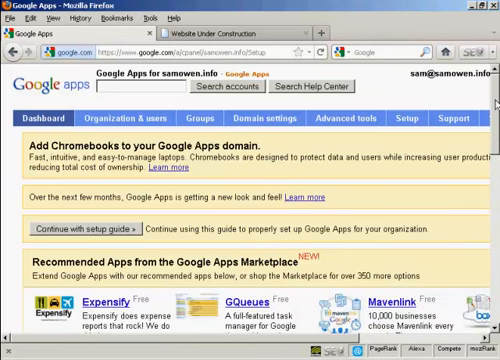
pyautogui.moveTo(104, 238)
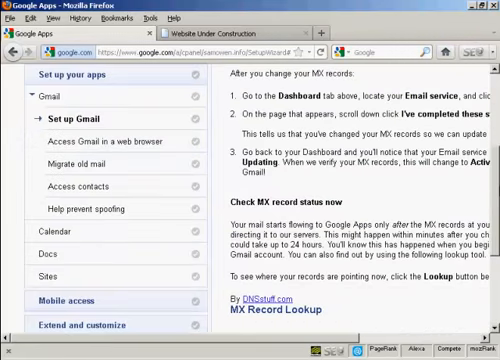
# Step: Continue past web Gmail access and choose 'Do this later' for old-mail migration
pyautogui.scroll(-3)
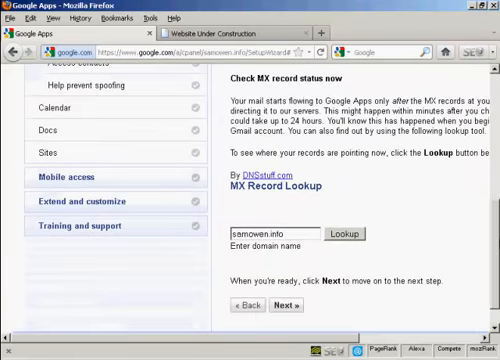
pyautogui.scroll(-3)
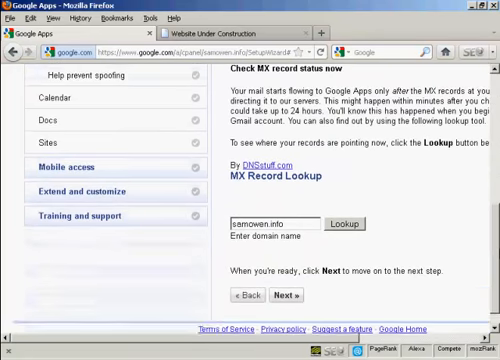
pyautogui.scroll(-3)
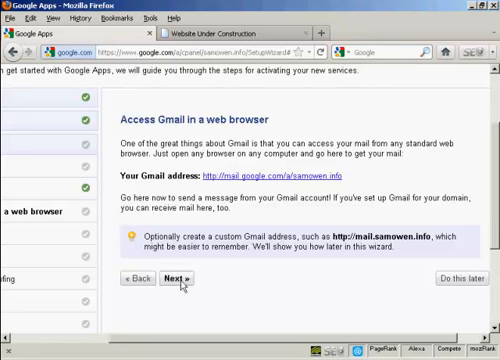
pyautogui.click(170, 284)
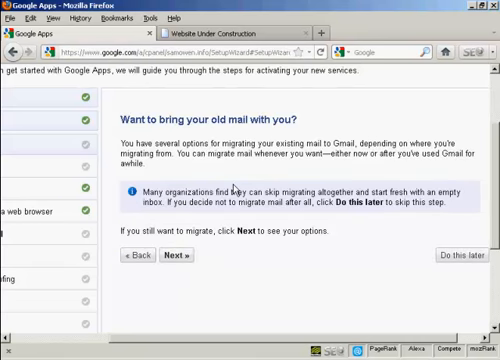
pyautogui.moveTo(236, 184)
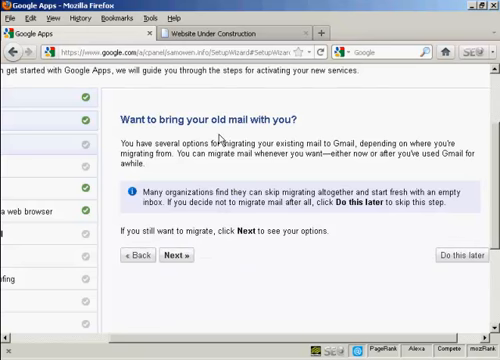
pyautogui.moveTo(352, 264)
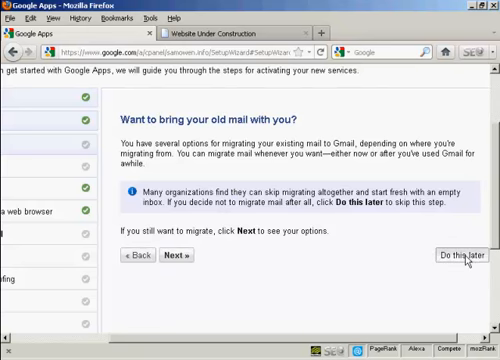
pyautogui.click(456, 260)
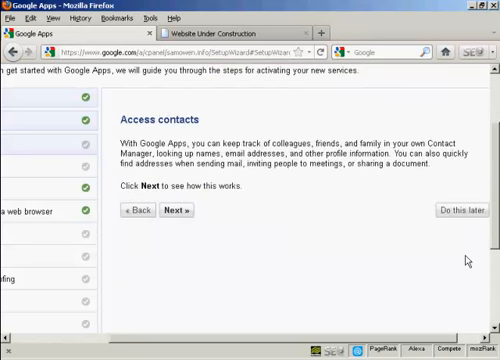
pyautogui.moveTo(344, 234)
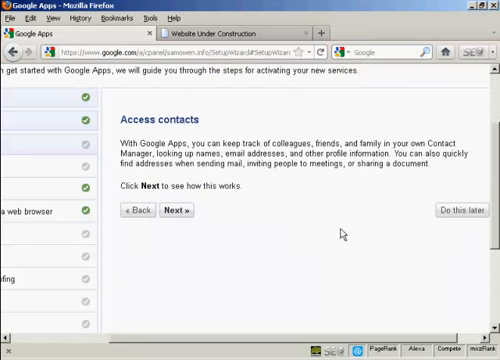
pyautogui.moveTo(352, 238)
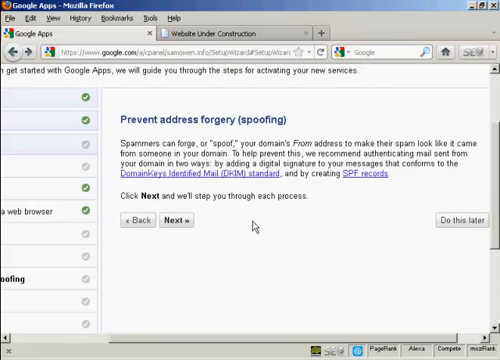
pyautogui.moveTo(252, 224)
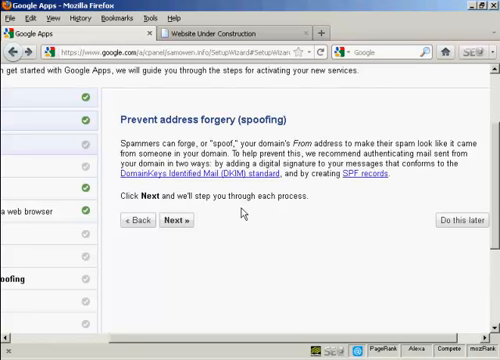
pyautogui.moveTo(244, 212)
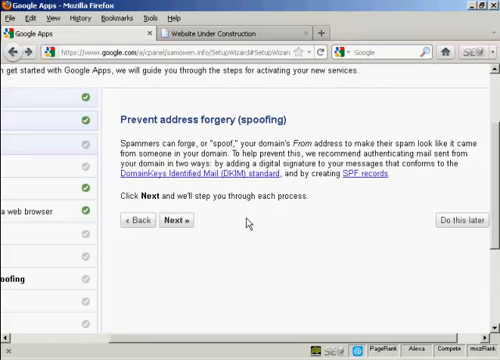
pyautogui.moveTo(340, 204)
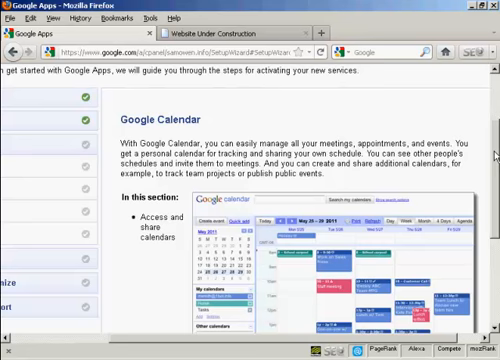
# Step: Advance through the Google Calendar step to the Google Docs section
pyautogui.scroll(-3)
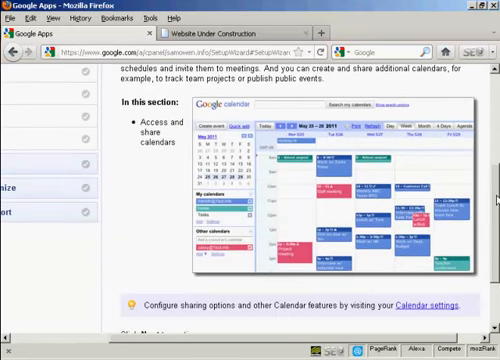
pyautogui.scroll(-3)
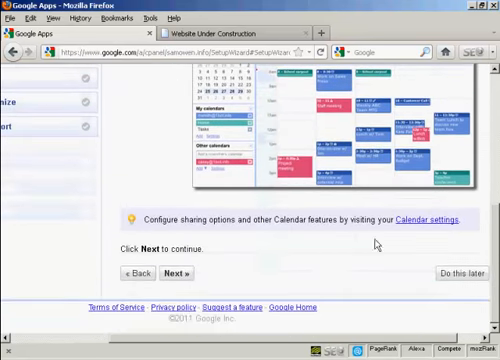
pyautogui.click(176, 272)
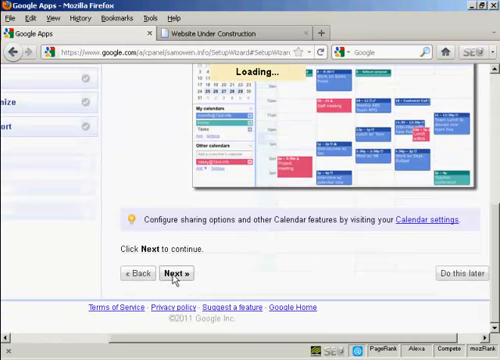
pyautogui.click(172, 272)
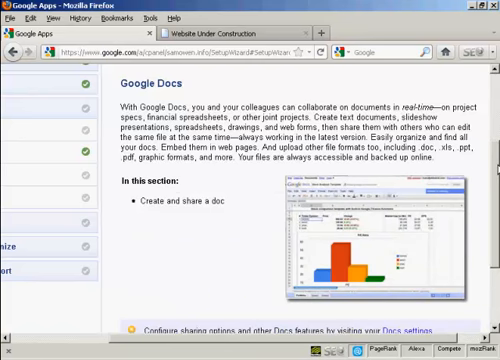
# Step: Pass the Docs step and leave Sites with 'Skip this for now', reaching Mobile access
pyautogui.scroll(-3)
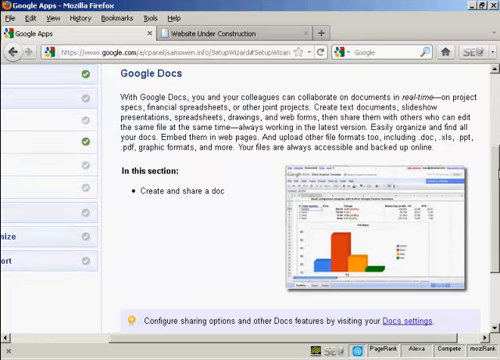
pyautogui.scroll(-3)
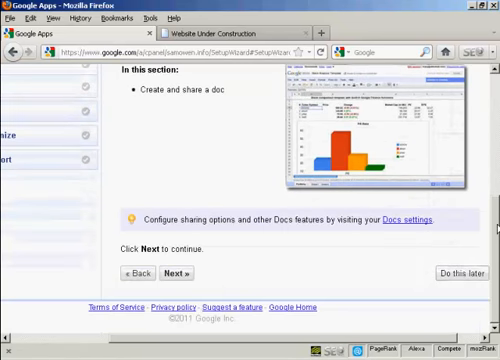
pyautogui.click(160, 272)
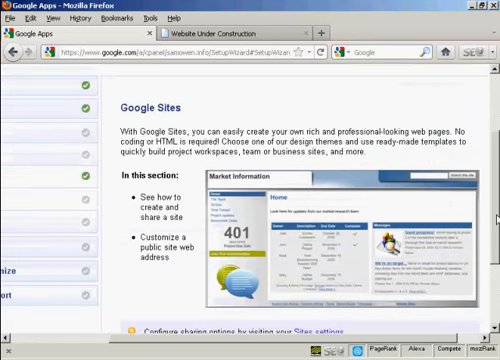
pyautogui.scroll(-3)
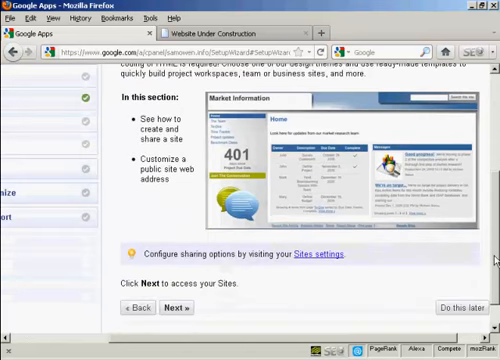
pyautogui.moveTo(300, 312)
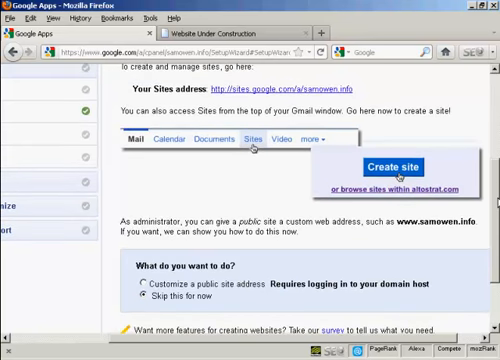
pyautogui.scroll(-3)
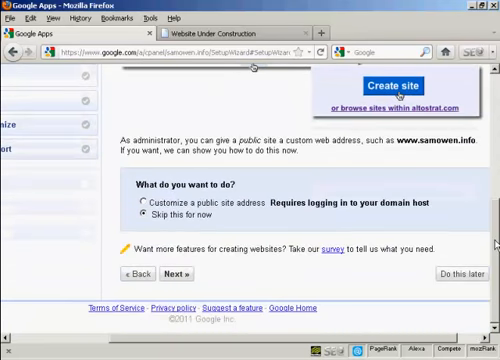
pyautogui.click(458, 272)
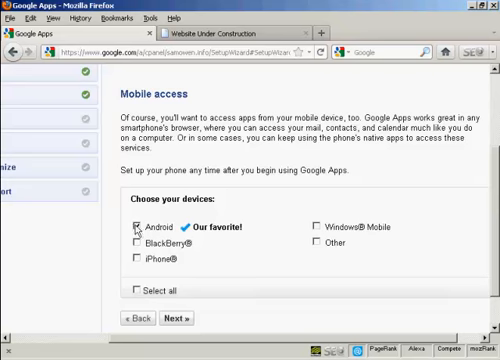
pyautogui.moveTo(136, 236)
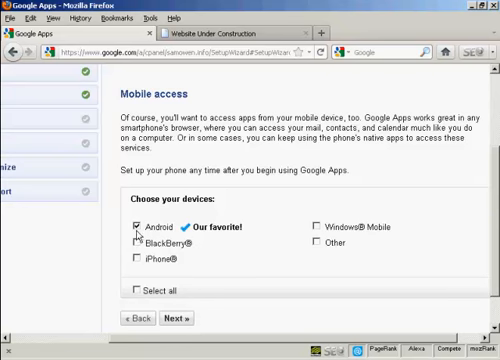
pyautogui.moveTo(136, 258)
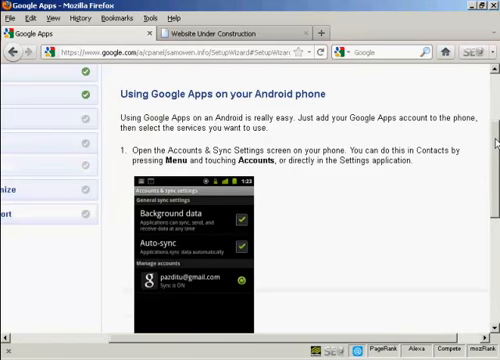
# Step: Scroll through the Android phone setup guide for Google Apps
pyautogui.scroll(-3)
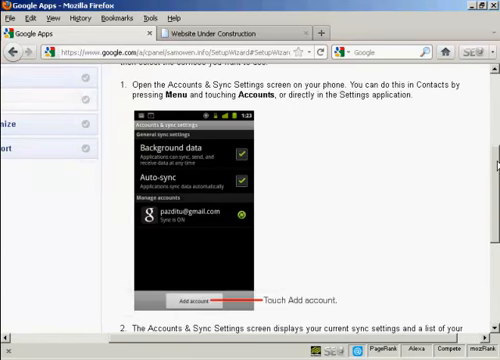
pyautogui.scroll(-3)
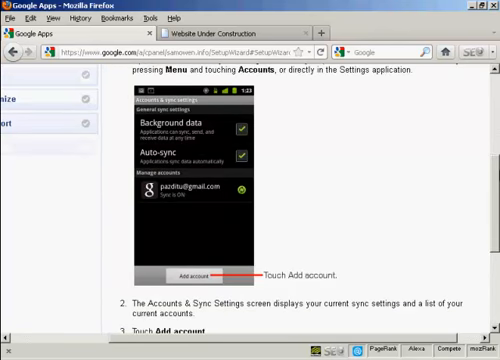
pyautogui.scroll(-3)
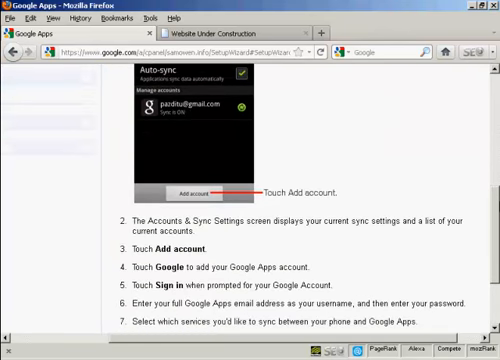
pyautogui.scroll(-3)
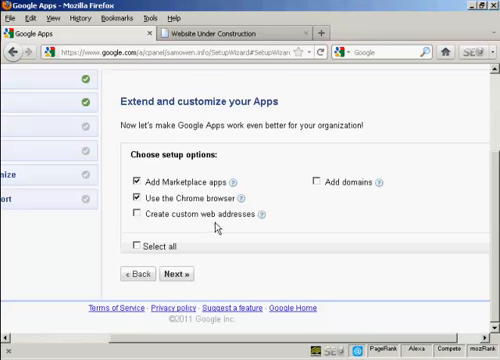
pyautogui.moveTo(318, 184)
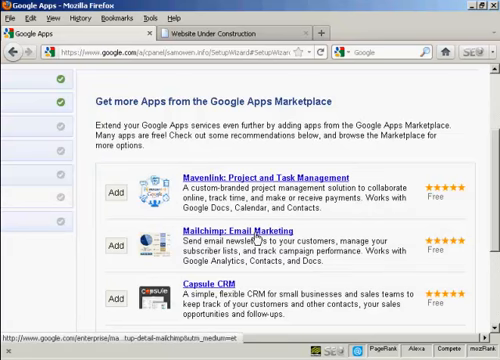
pyautogui.moveTo(464, 206)
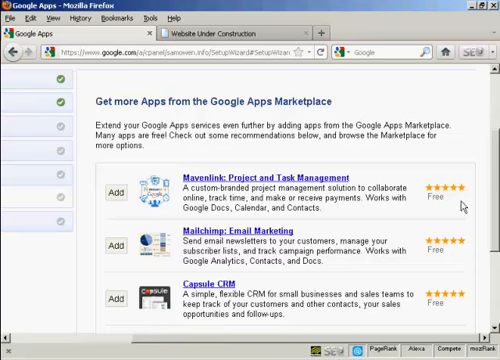
pyautogui.moveTo(304, 270)
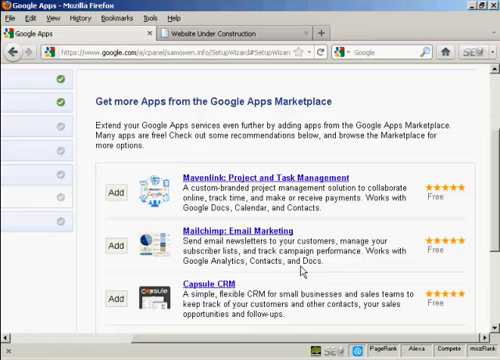
pyautogui.moveTo(474, 188)
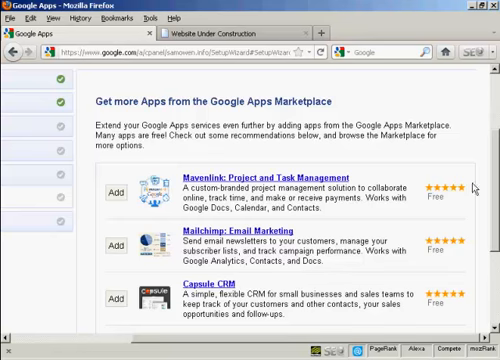
# Step: Scroll through the recommended Google Apps Marketplace apps list
pyautogui.scroll(-3)
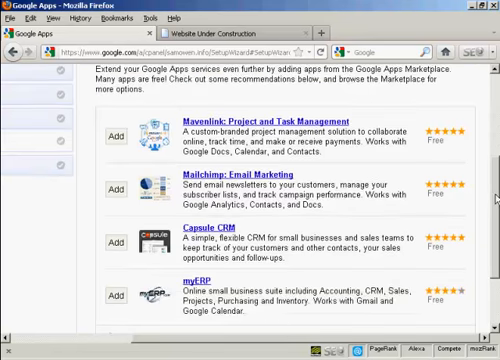
pyautogui.scroll(-3)
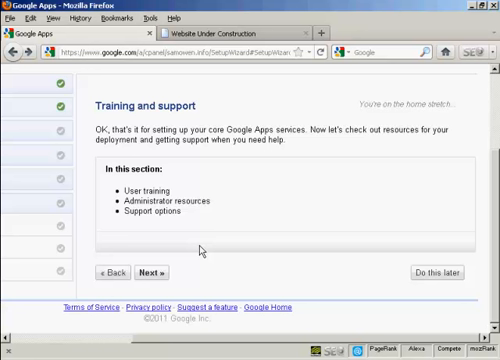
pyautogui.moveTo(200, 250)
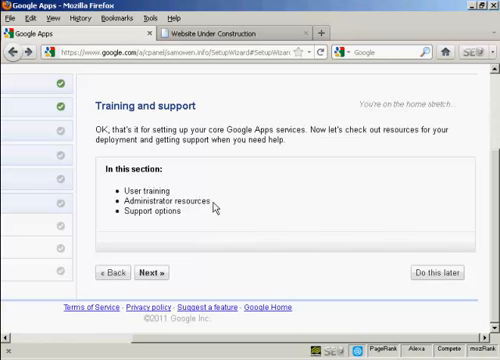
pyautogui.moveTo(176, 252)
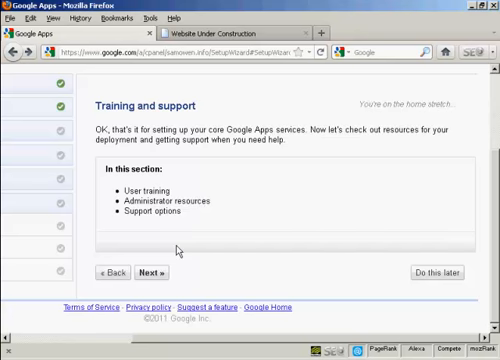
pyautogui.moveTo(212, 260)
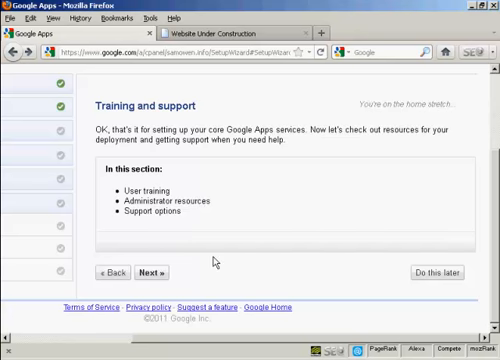